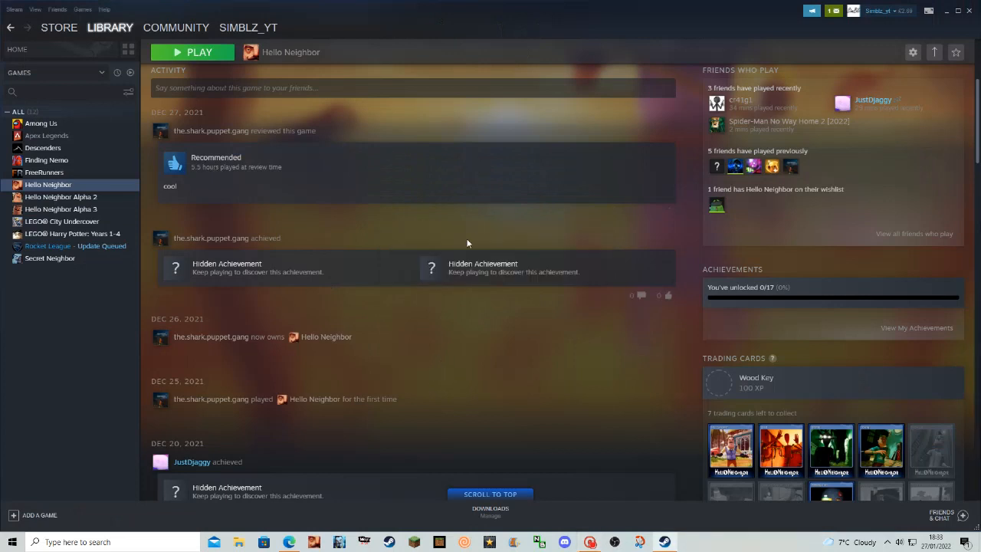
Select Secret Neighbor in the Library sidebar to show its game page.
{"action": "scroll", "scroll_direction": "up", "scroll_amount": 3}
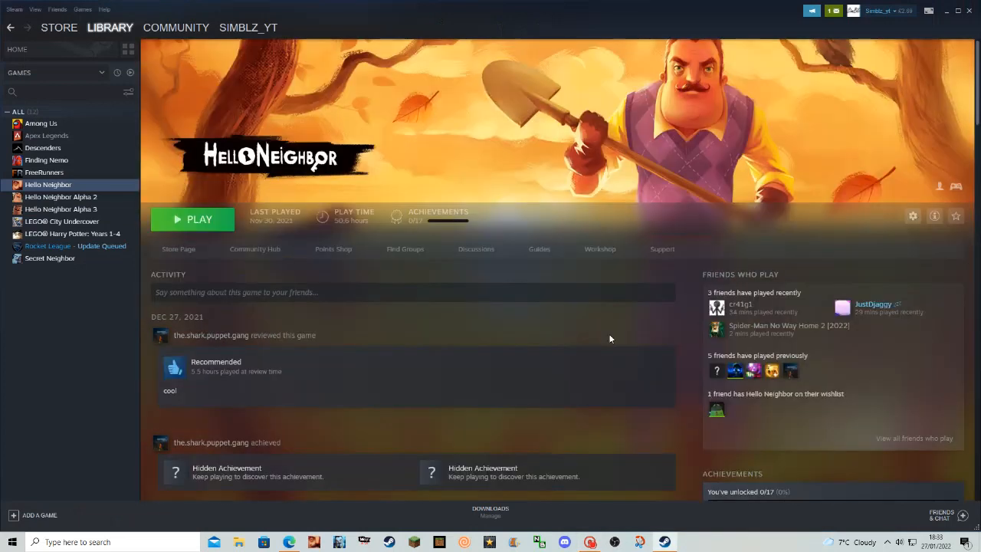
{"action": "mouse_move", "coordinate": [50, 258]}
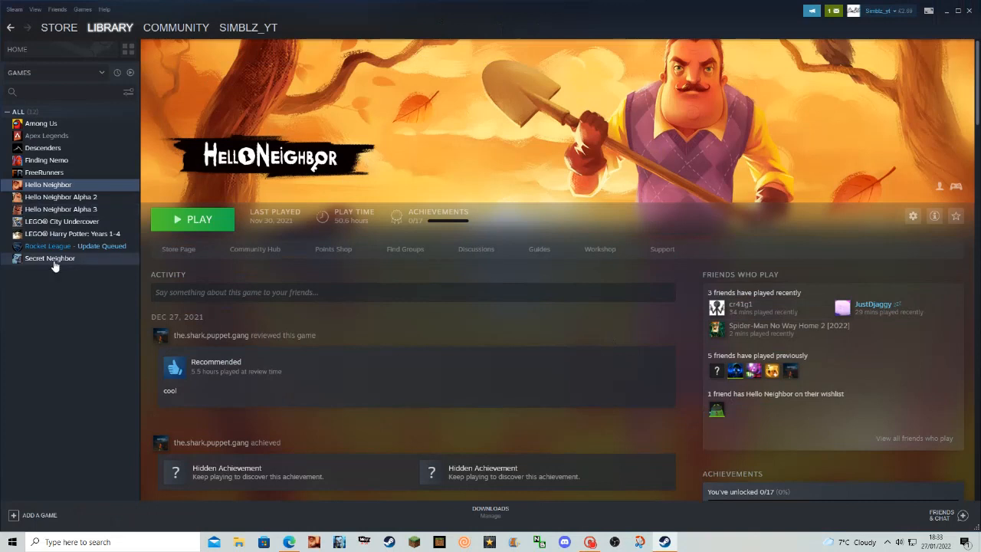
{"action": "left_click", "coordinate": [49, 257]}
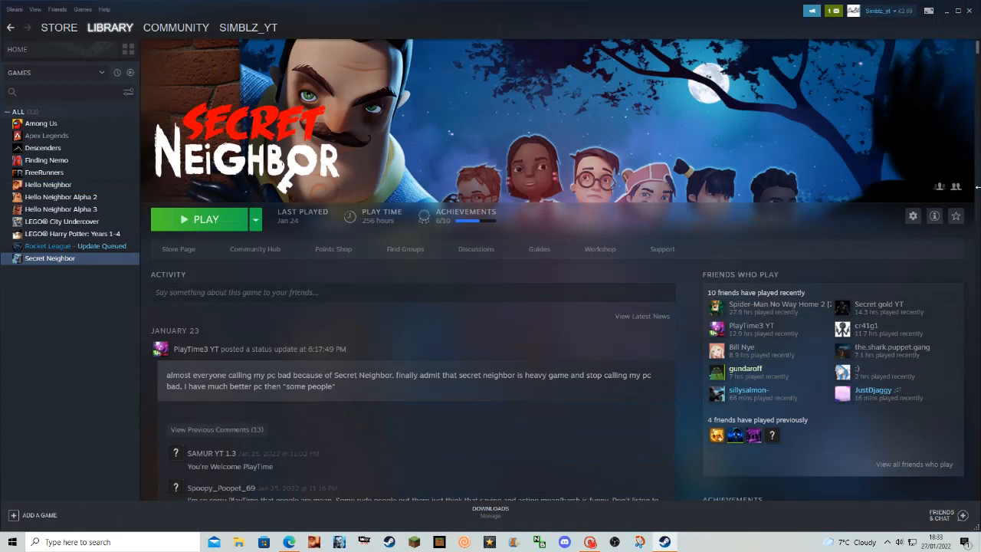
{"action": "left_click", "coordinate": [248, 28]}
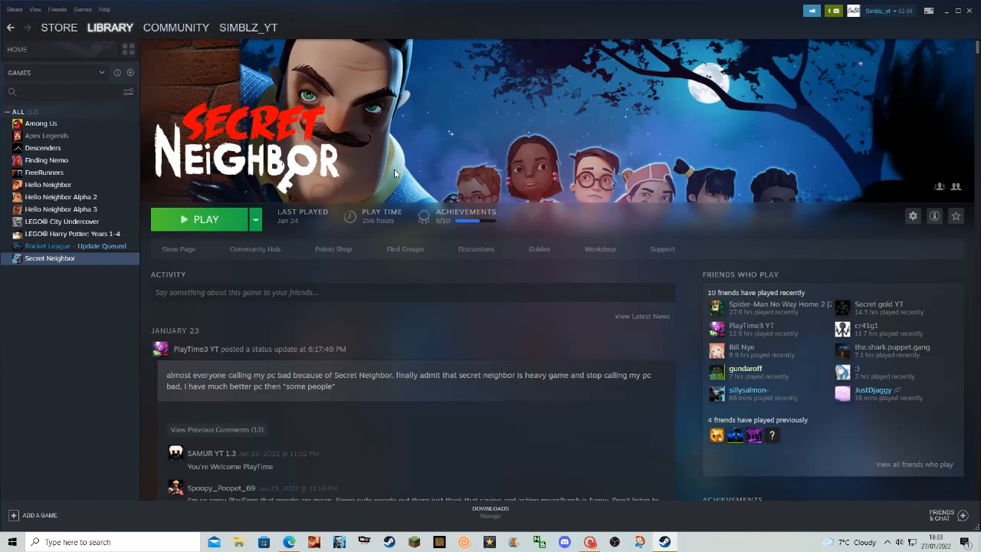
{"action": "mouse_move", "coordinate": [166, 64]}
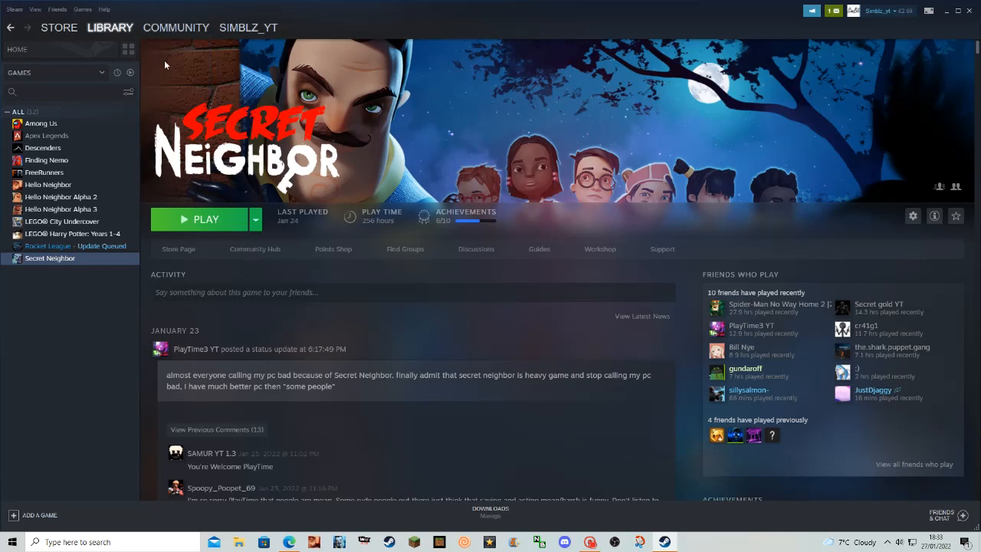
Go to Community > Workshop and search the workshops for 'Secret'.
{"action": "left_click", "coordinate": [174, 27]}
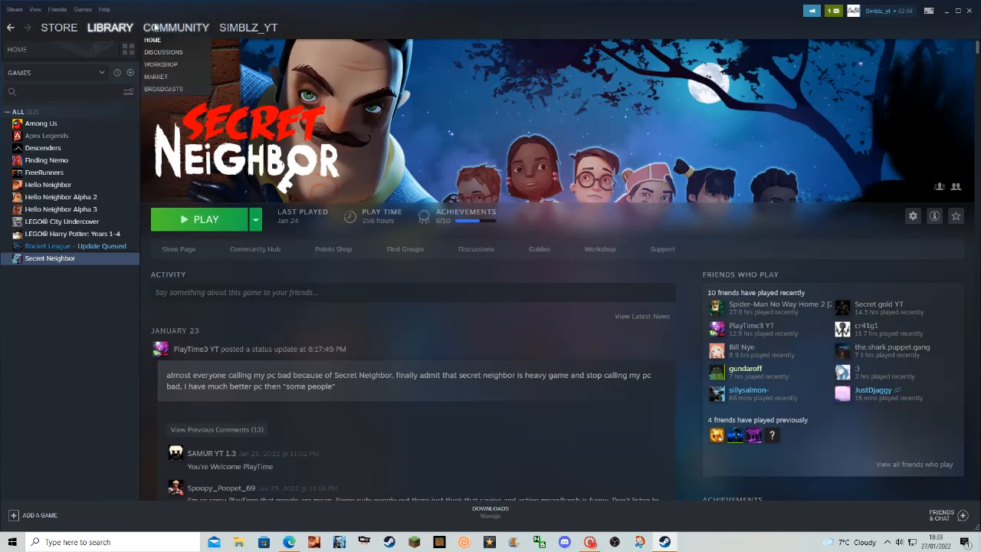
{"action": "mouse_move", "coordinate": [161, 65]}
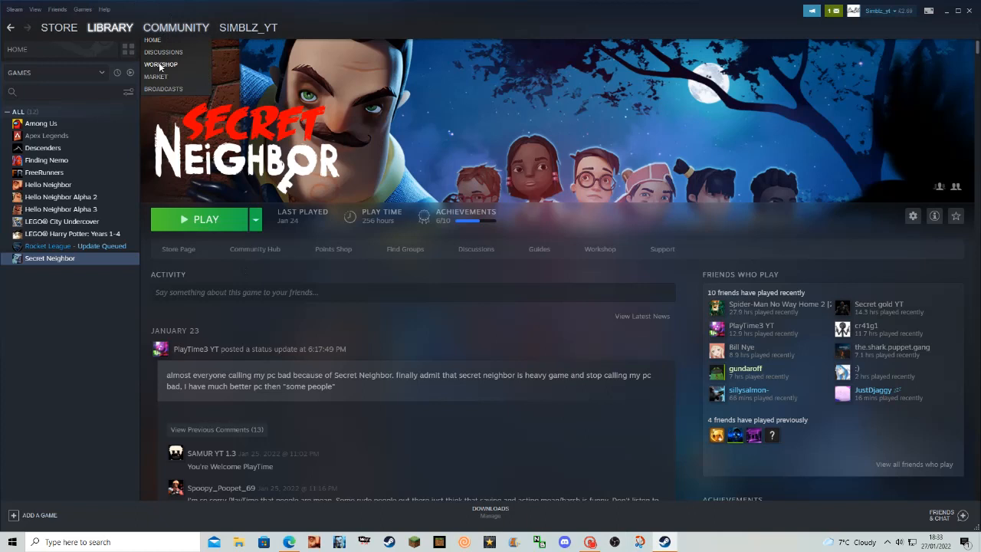
{"action": "left_click", "coordinate": [160, 65]}
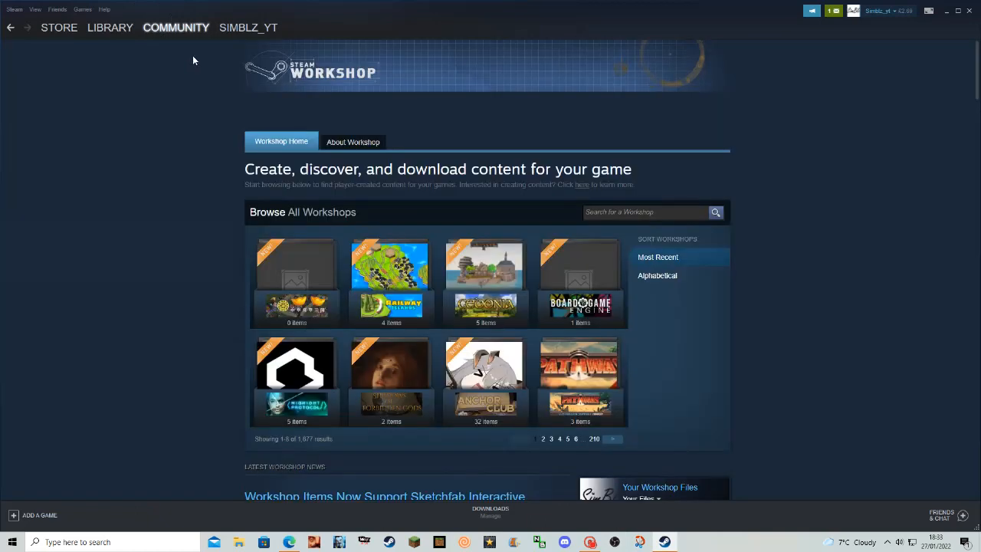
{"action": "mouse_move", "coordinate": [549, 456]}
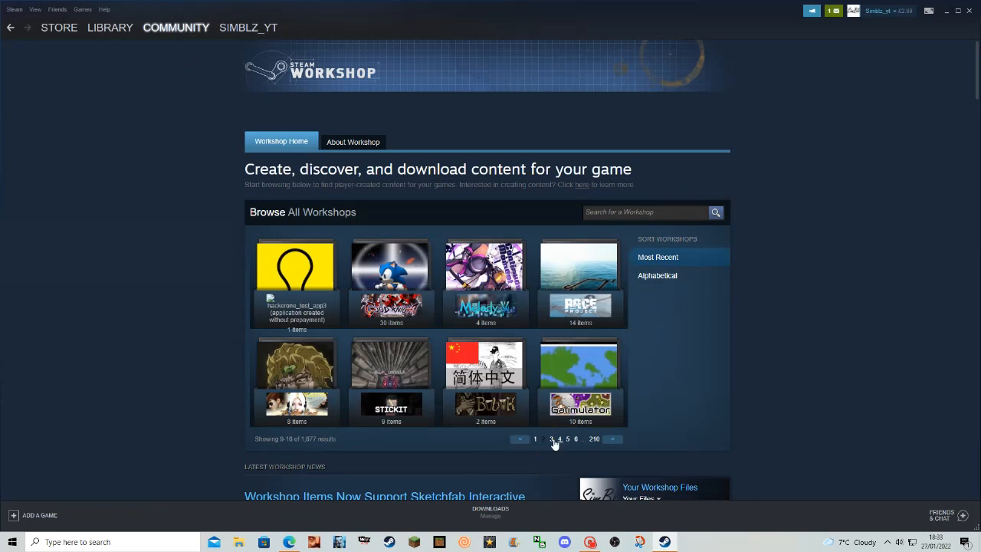
{"action": "left_click", "coordinate": [552, 438]}
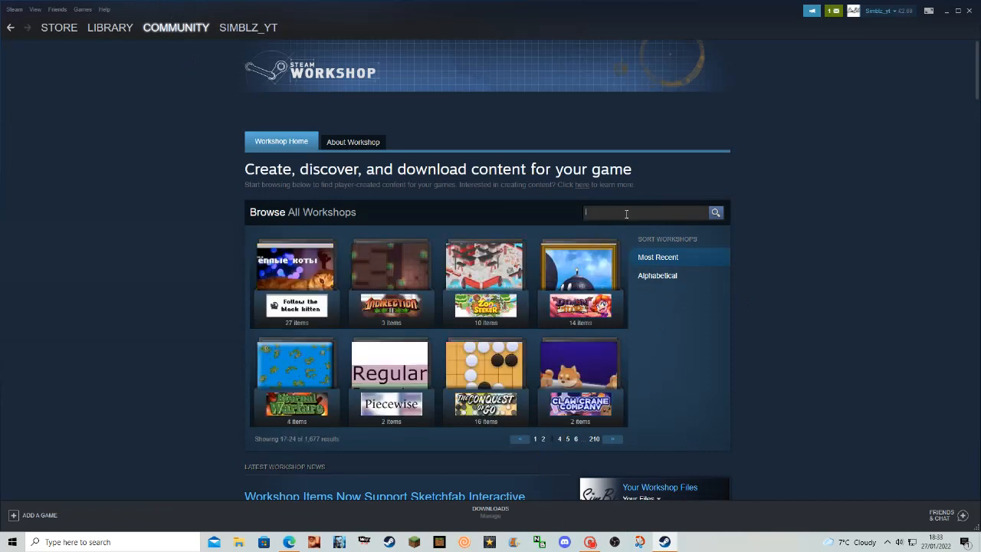
{"action": "left_click", "coordinate": [644, 212]}
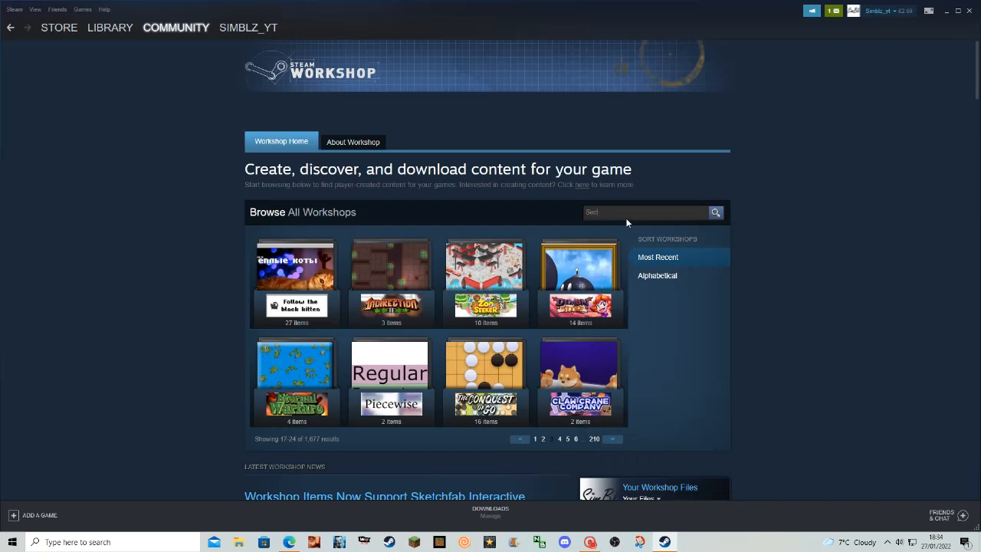
{"action": "type", "text": "Secret"}
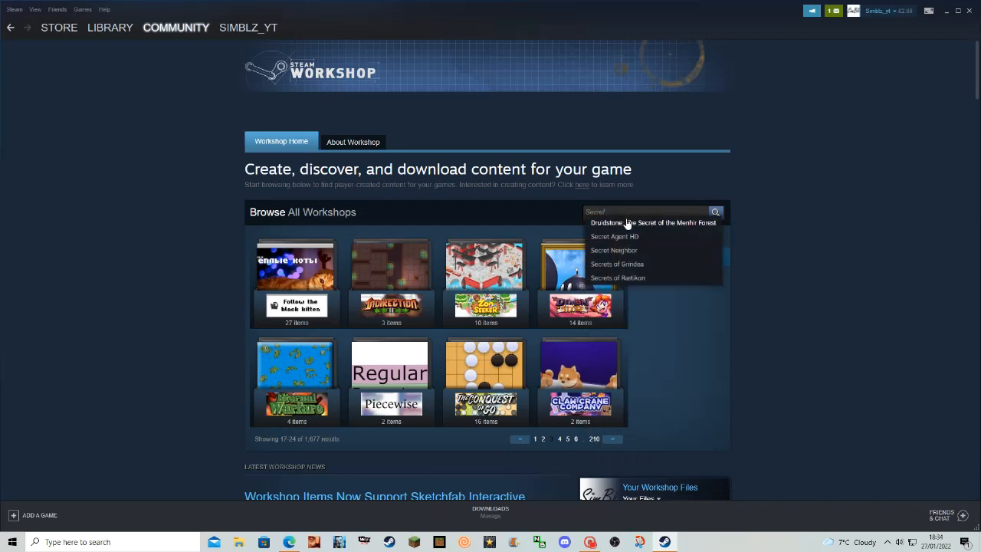
Enter the Secret Neighbor Workshop and show all items from followed authors.
{"action": "left_click", "coordinate": [613, 250]}
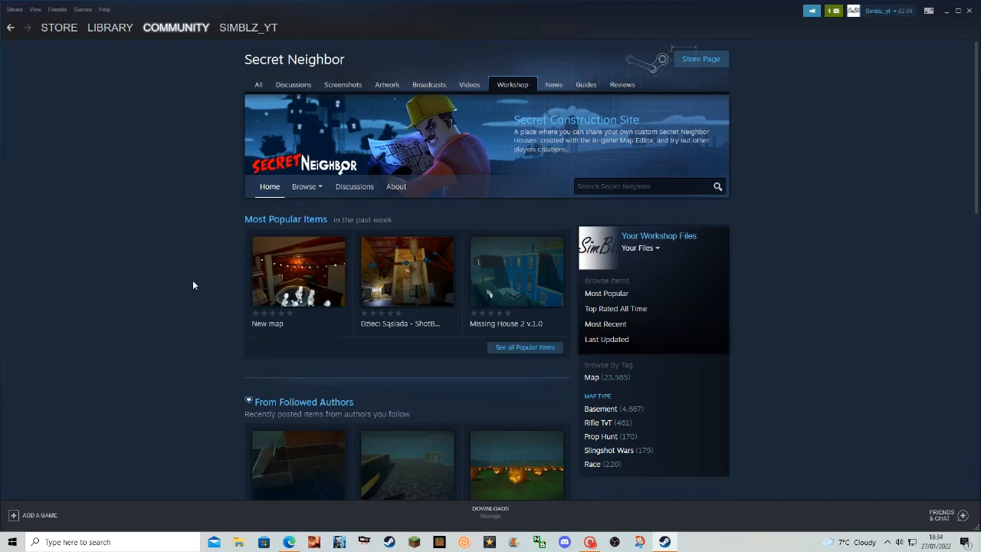
{"action": "scroll", "scroll_direction": "down", "scroll_amount": 3}
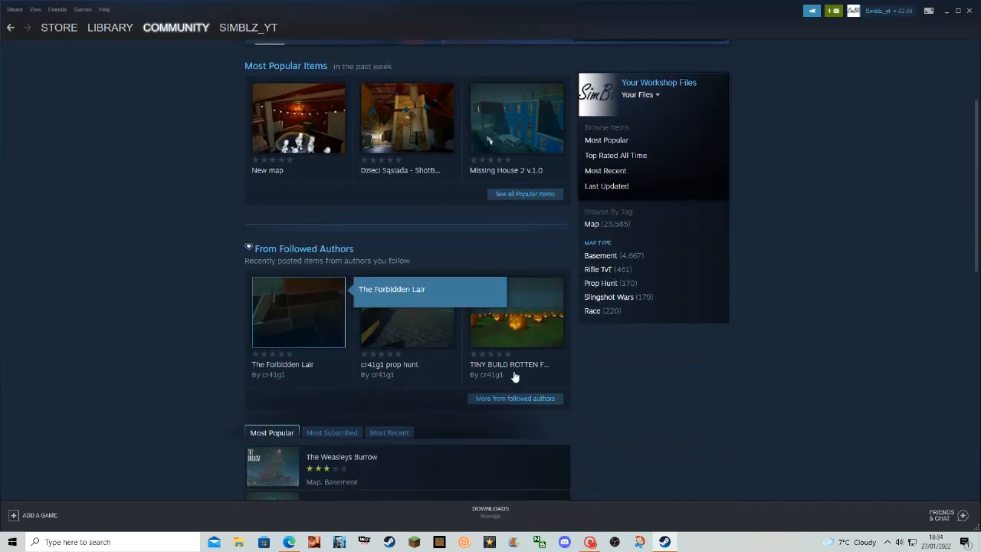
{"action": "scroll", "scroll_direction": "down", "scroll_amount": 3}
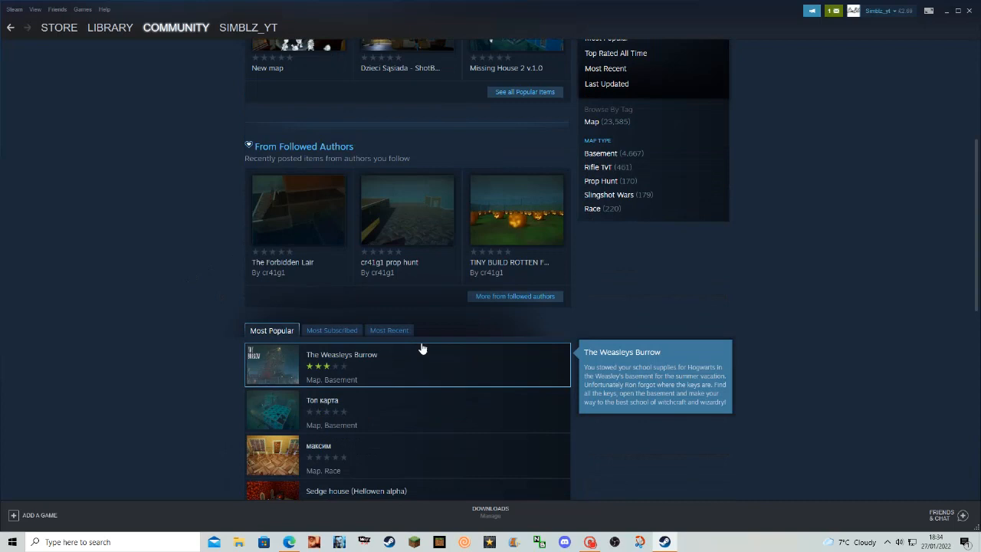
{"action": "mouse_move", "coordinate": [294, 158]}
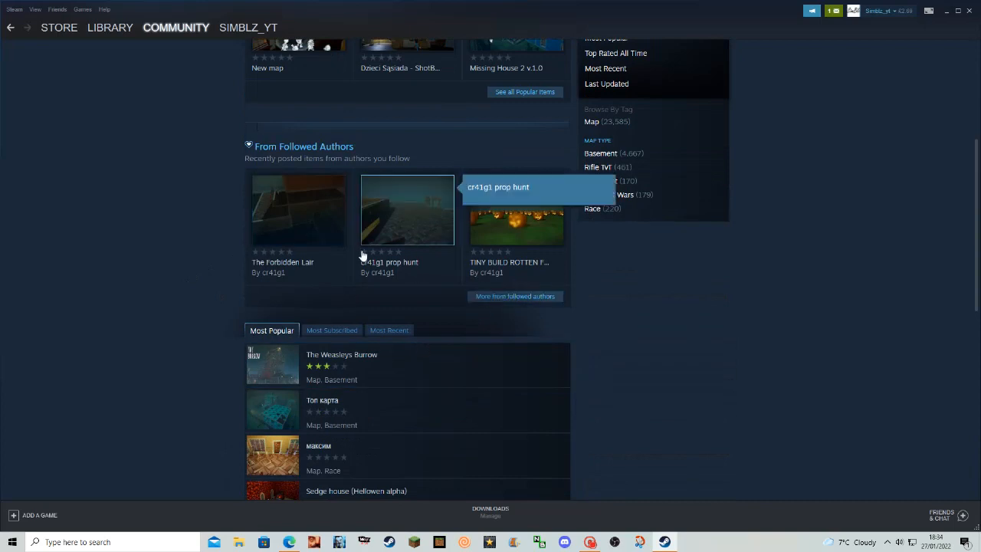
{"action": "left_click", "coordinate": [611, 133]}
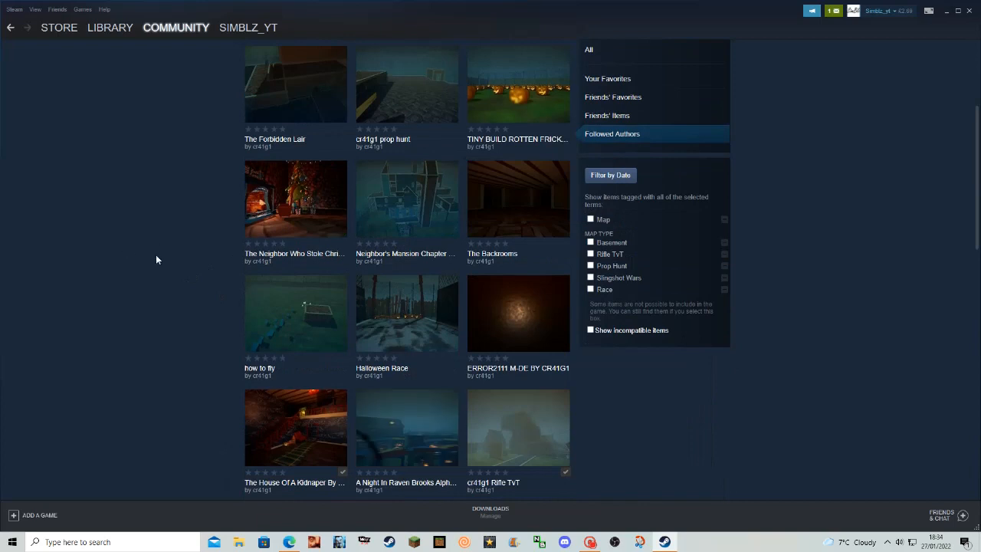
Scroll the followed-authors item grid down to The Crow's Mansion map.
{"action": "scroll", "scroll_direction": "down", "scroll_amount": 3}
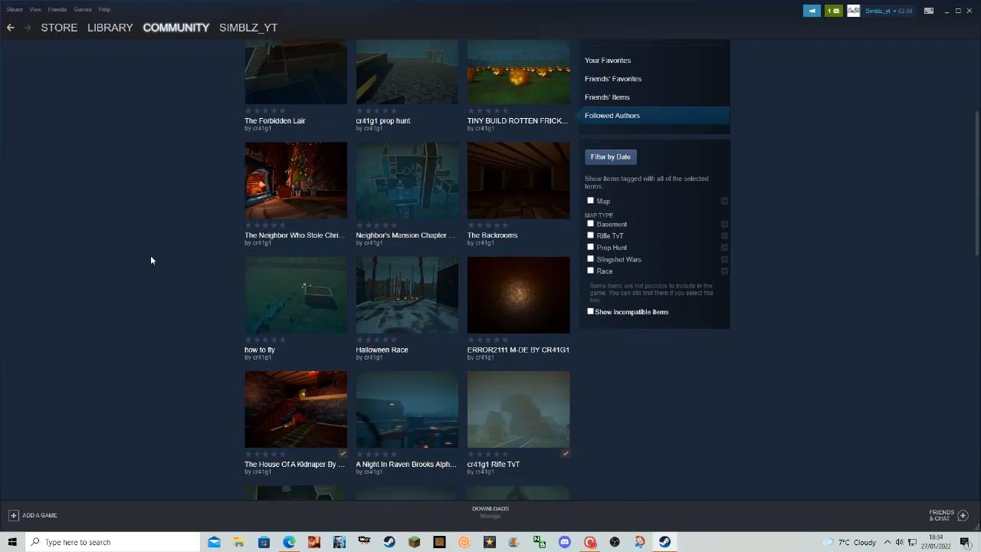
{"action": "scroll", "scroll_direction": "down", "scroll_amount": 3}
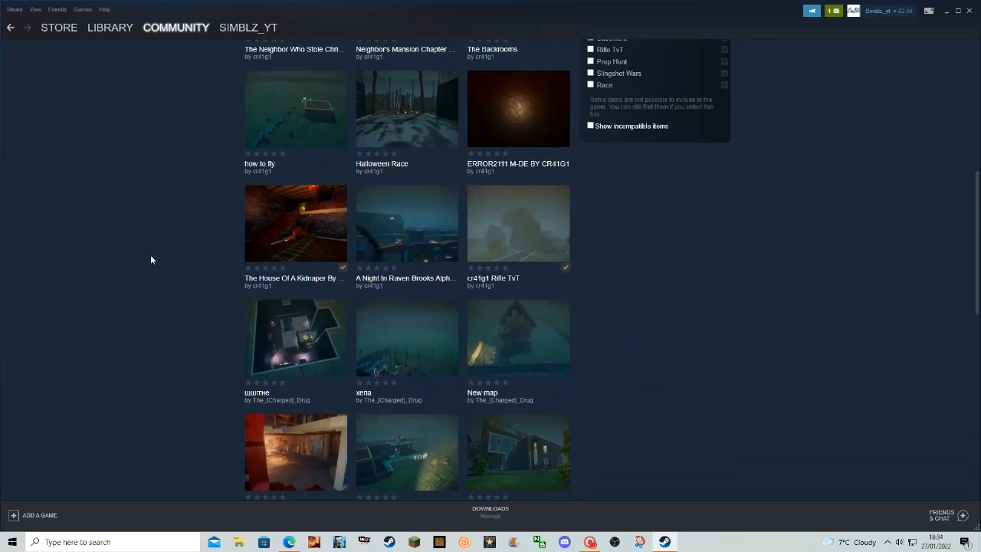
{"action": "scroll", "scroll_direction": "down", "scroll_amount": 3}
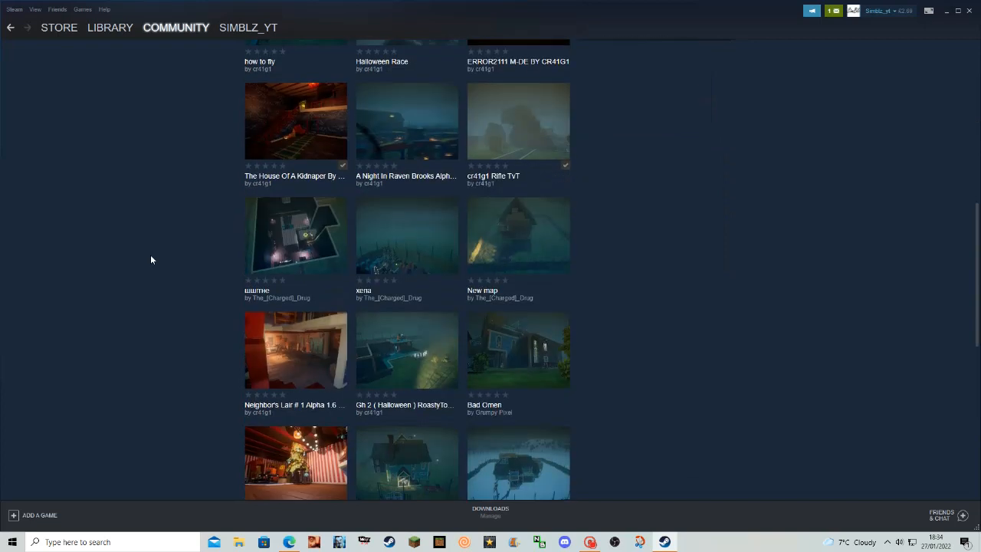
{"action": "mouse_move", "coordinate": [211, 343]}
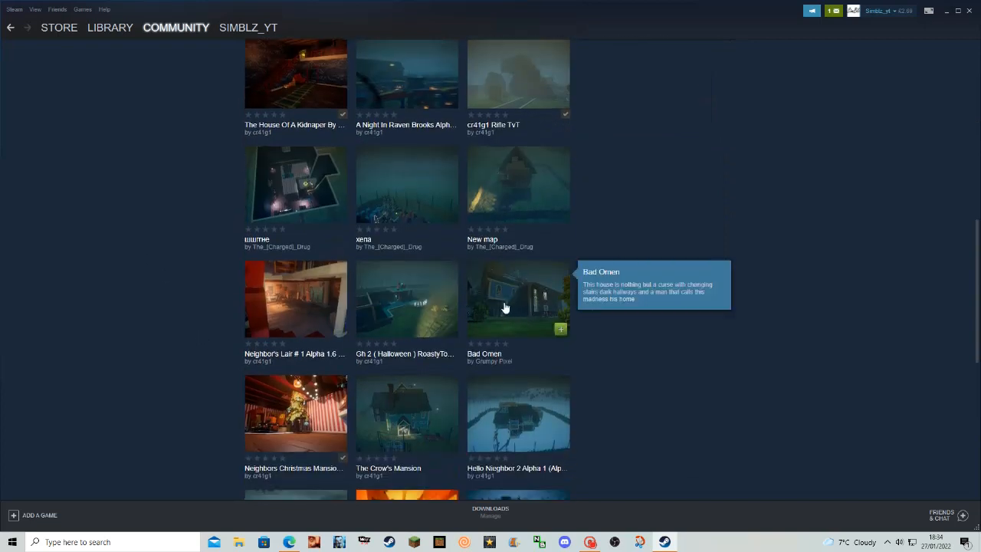
{"action": "mouse_move", "coordinate": [391, 288]}
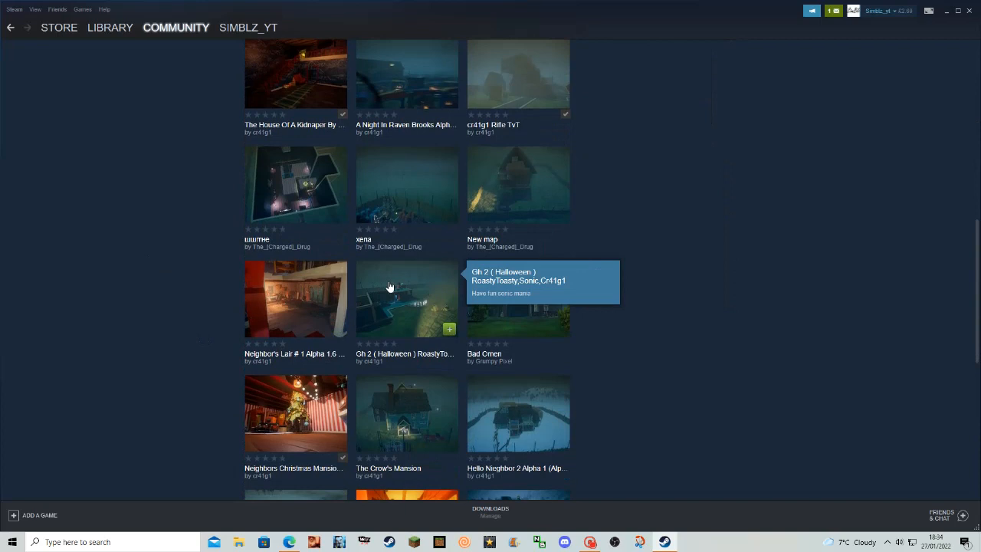
{"action": "scroll", "scroll_direction": "down", "scroll_amount": 3}
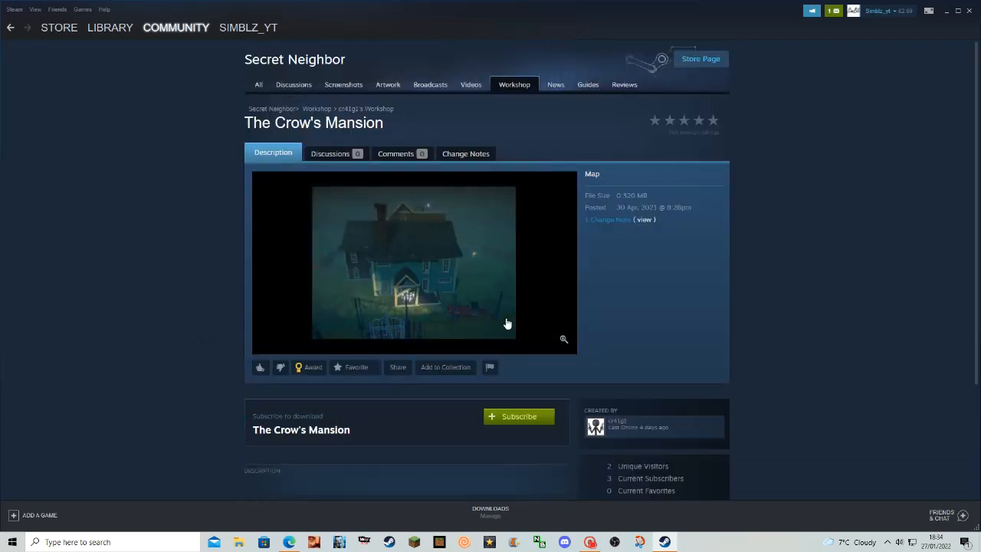
{"action": "mouse_move", "coordinate": [190, 267]}
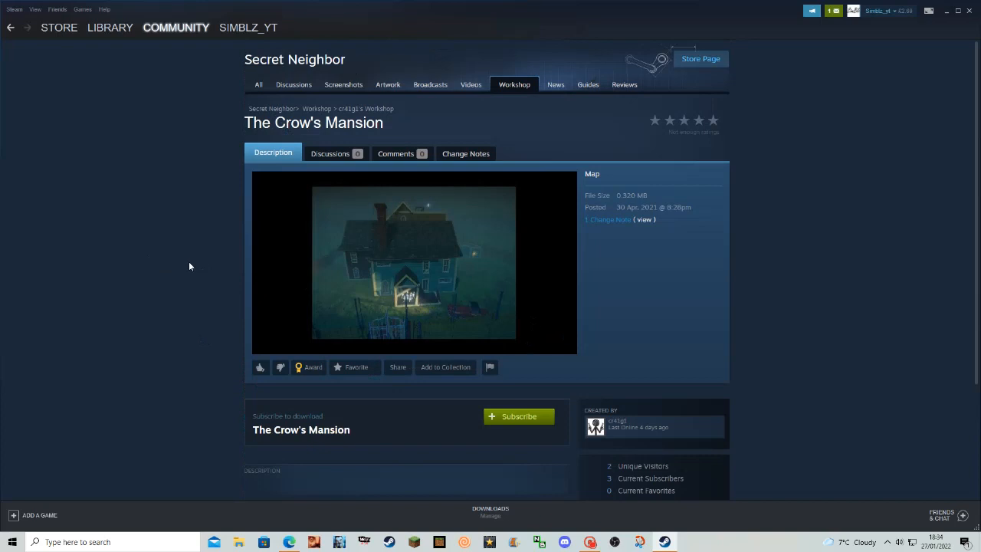
Post the comment 'nice' on The Crow's Mansion and subscribe to the map.
{"action": "scroll", "scroll_direction": "down", "scroll_amount": 3}
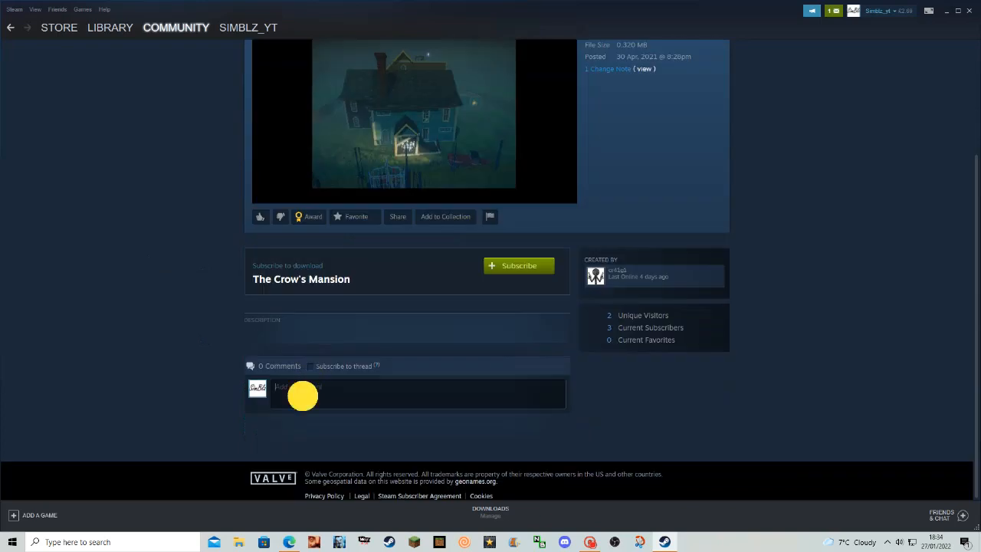
{"action": "type", "text": "nice!"}
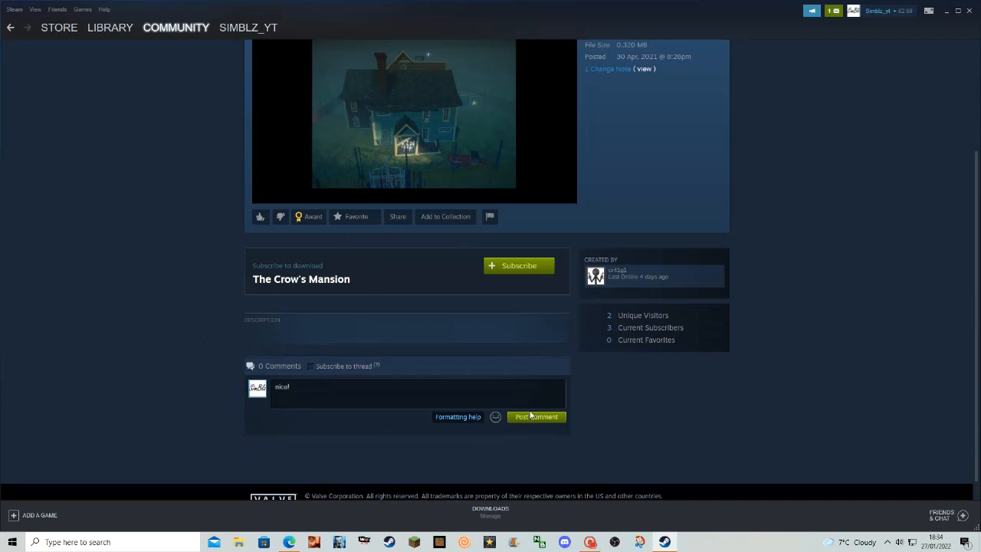
{"action": "left_click", "coordinate": [537, 417]}
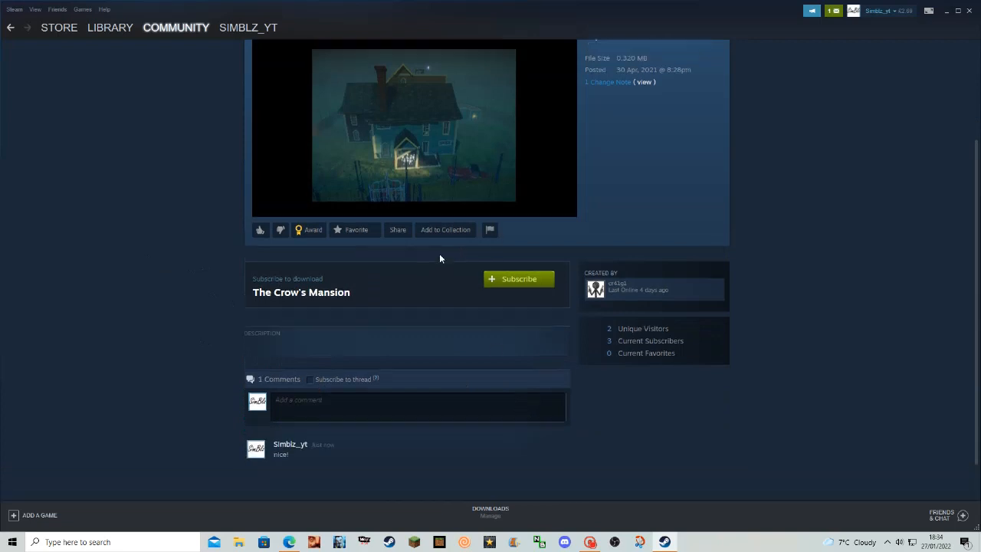
{"action": "left_click", "coordinate": [518, 279]}
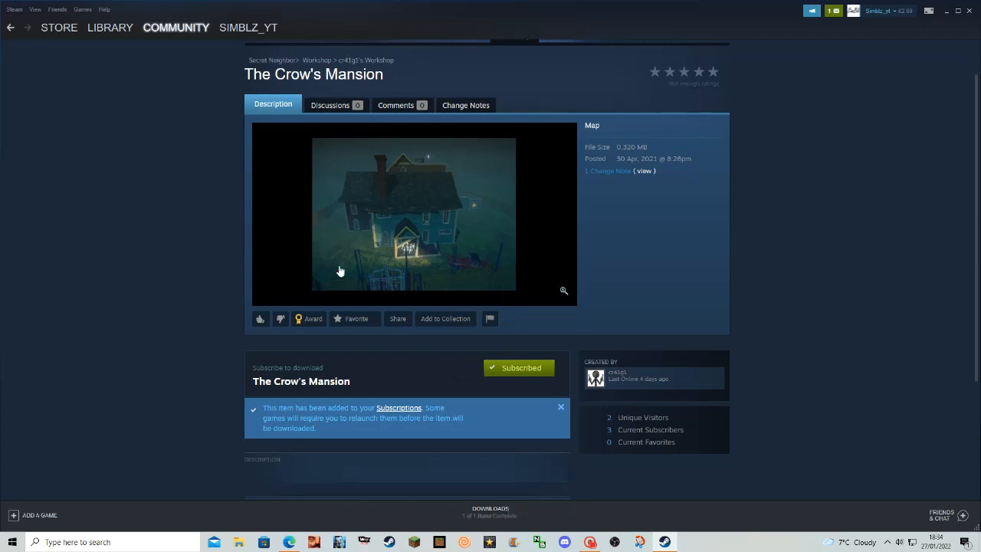
{"action": "left_click", "coordinate": [110, 27]}
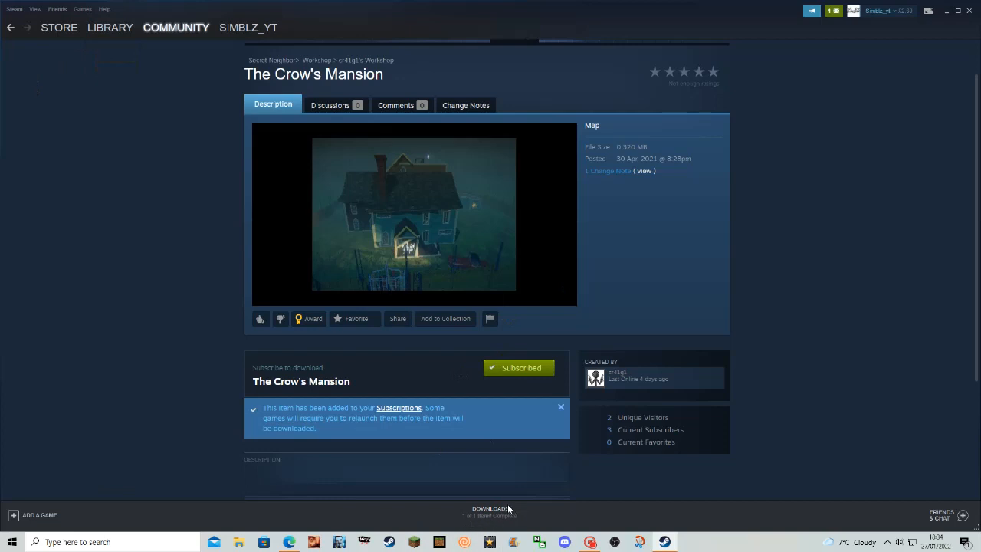
{"action": "mouse_move", "coordinate": [113, 15]}
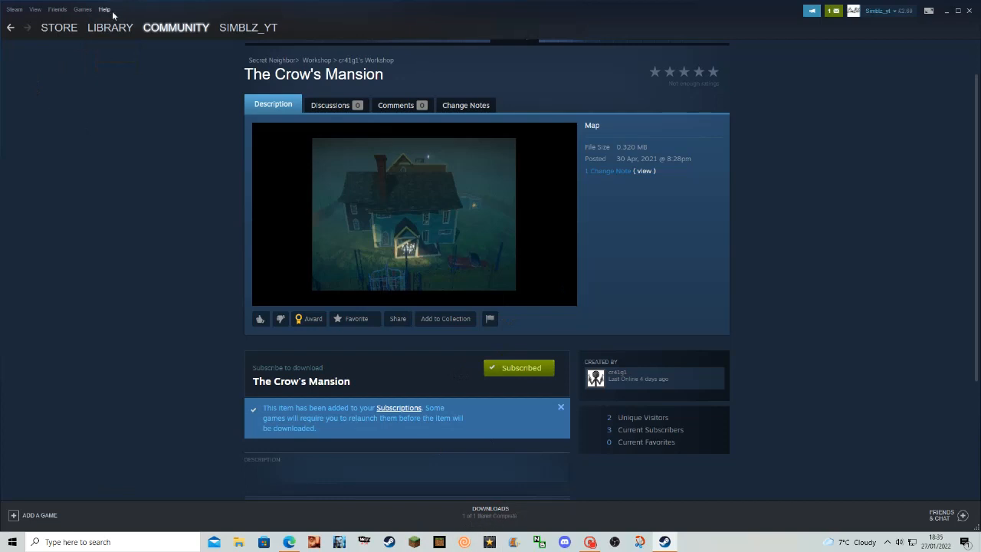
Return to Library and browse Secret Neighbor's local files via Properties.
{"action": "left_click", "coordinate": [110, 28]}
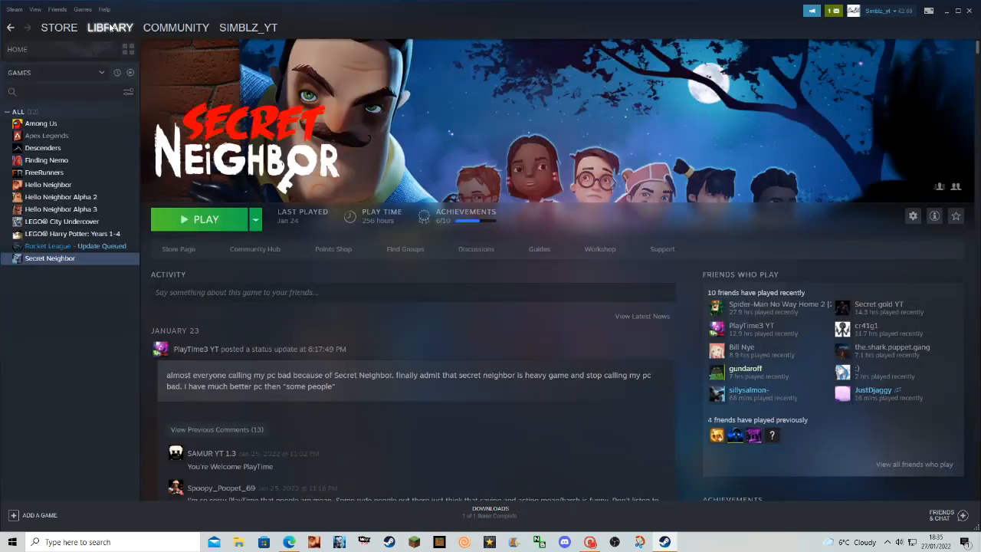
{"action": "mouse_move", "coordinate": [106, 40]}
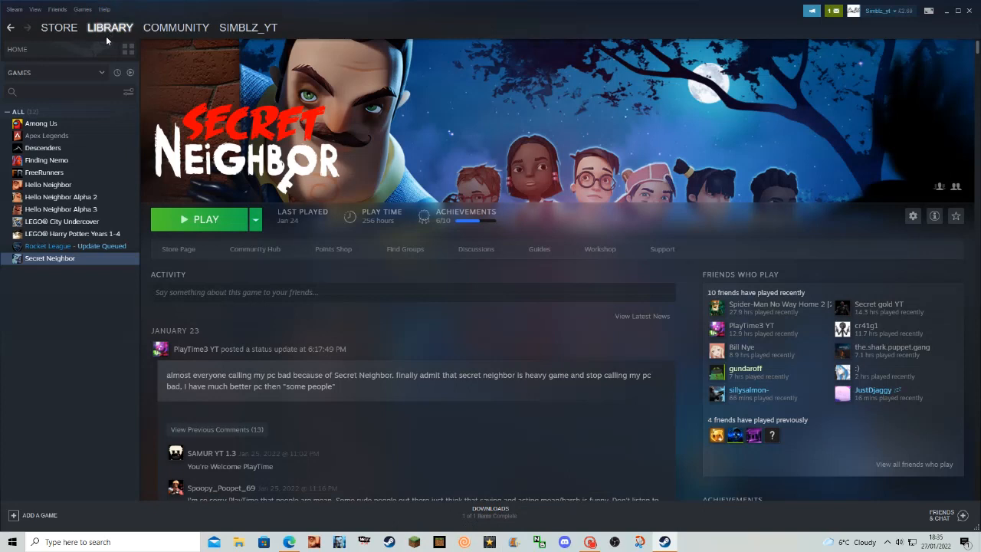
{"action": "right_click", "coordinate": [49, 257]}
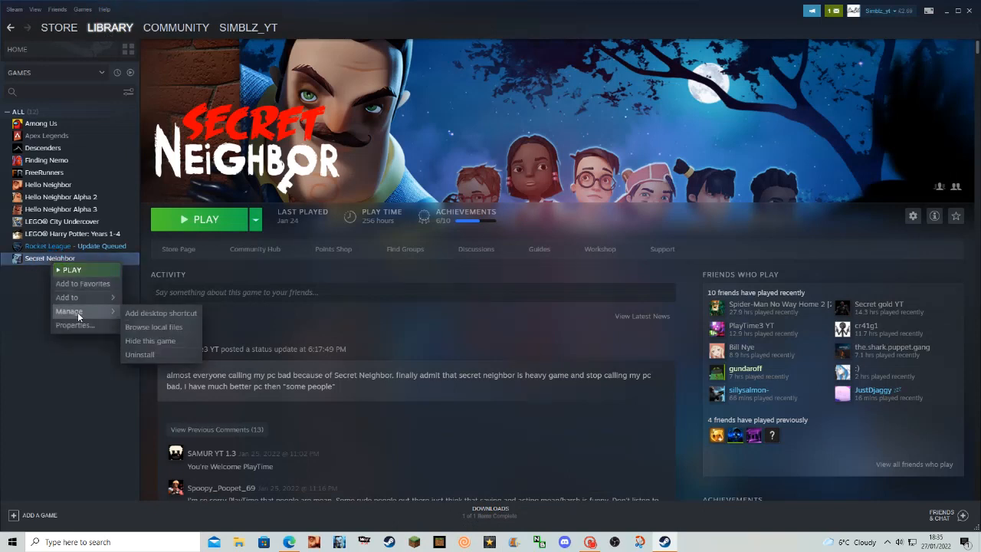
{"action": "mouse_move", "coordinate": [73, 325]}
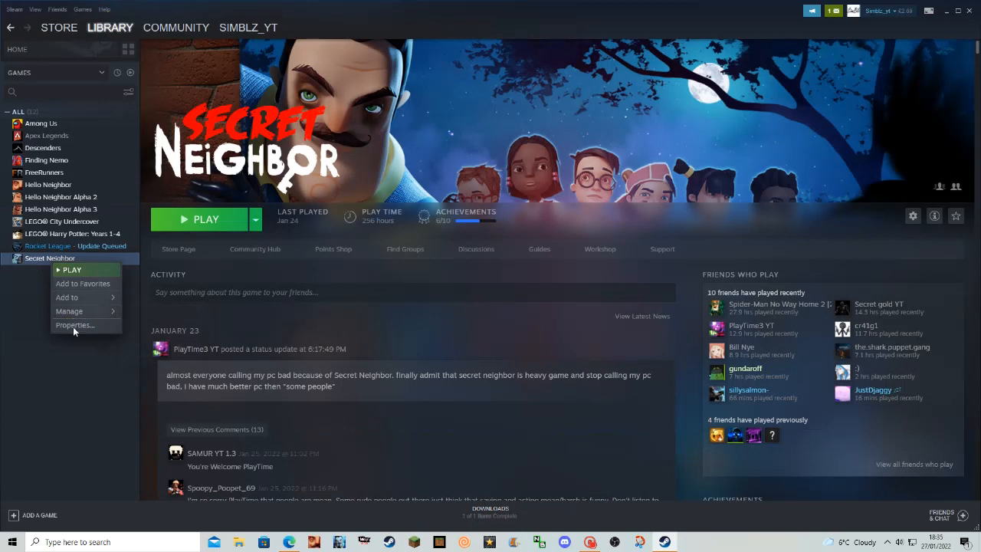
{"action": "left_click", "coordinate": [74, 325]}
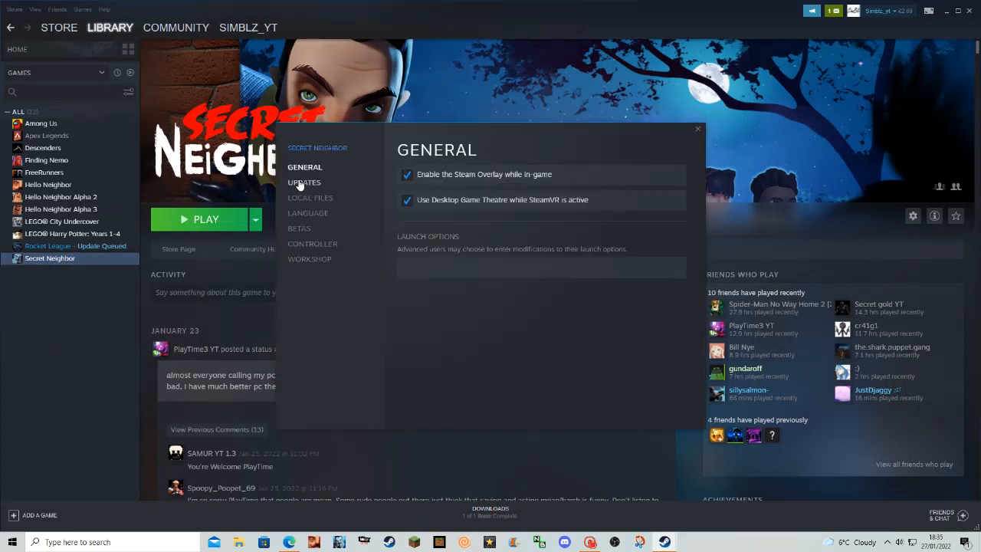
{"action": "left_click", "coordinate": [304, 182]}
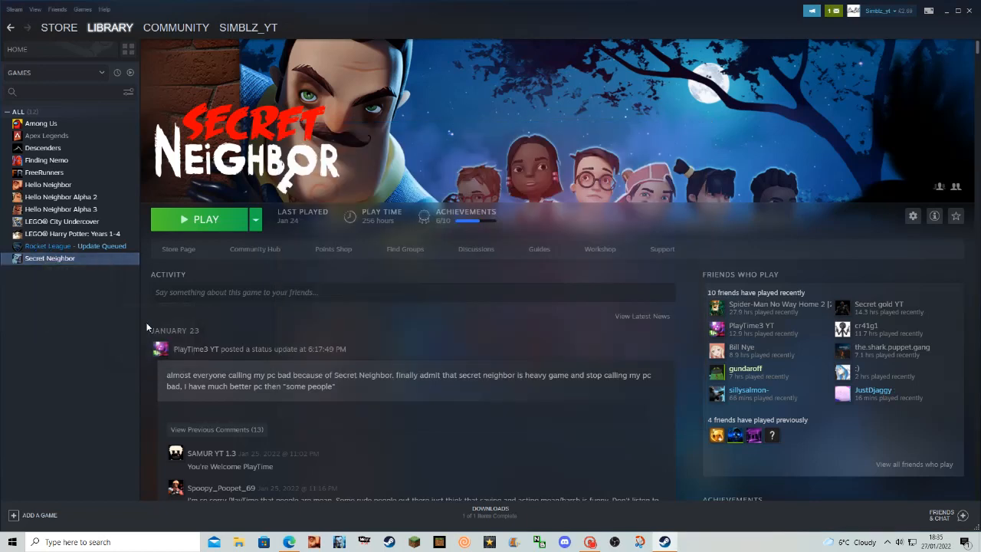
{"action": "mouse_move", "coordinate": [137, 314]}
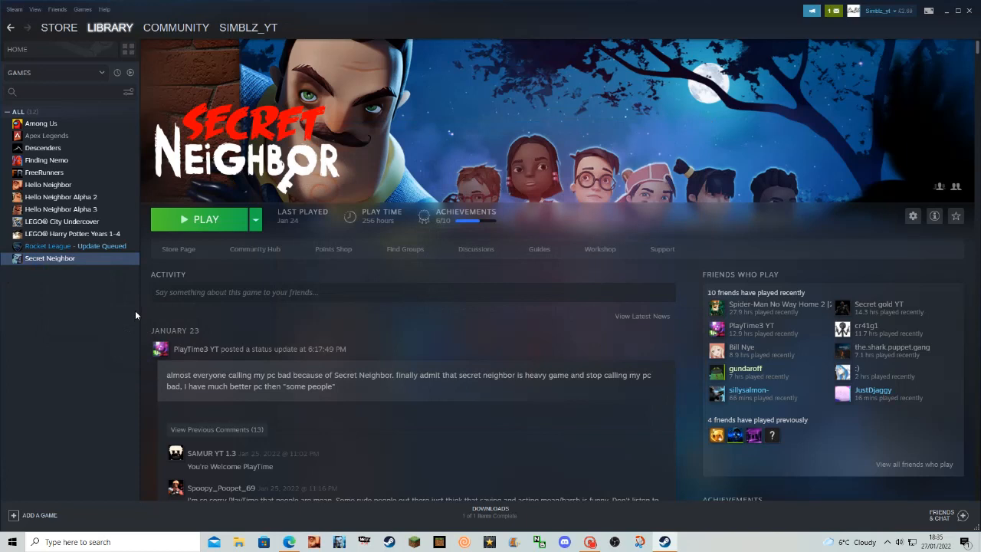
{"action": "mouse_move", "coordinate": [172, 325]}
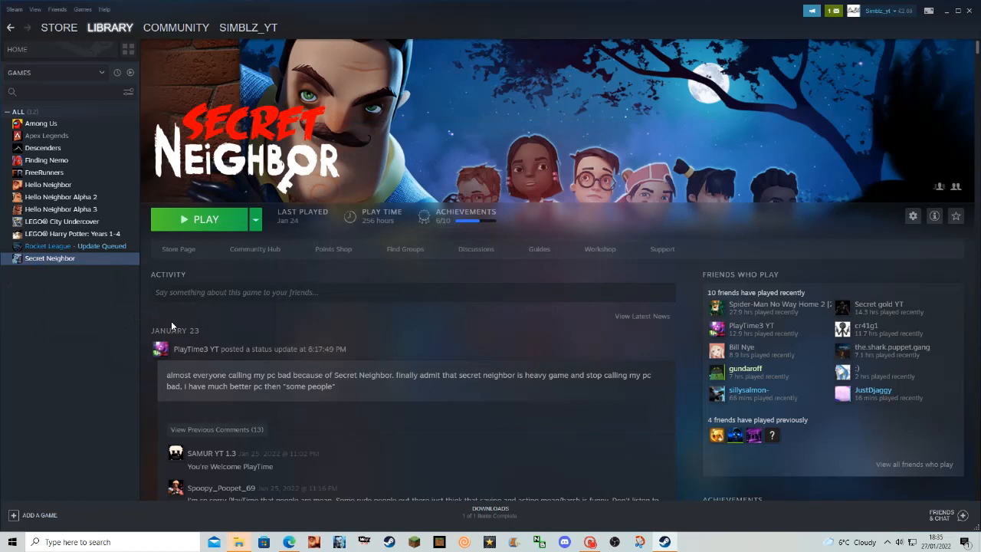
{"action": "mouse_move", "coordinate": [346, 336]}
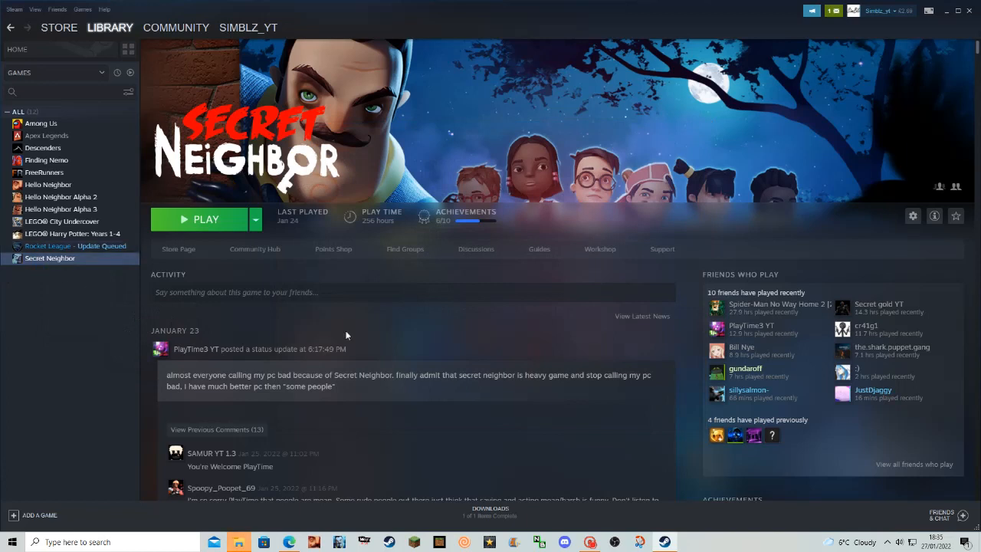
Close the Mail window and the Secret Neighbor install folder.
{"action": "scroll", "scroll_direction": "down", "scroll_amount": 3}
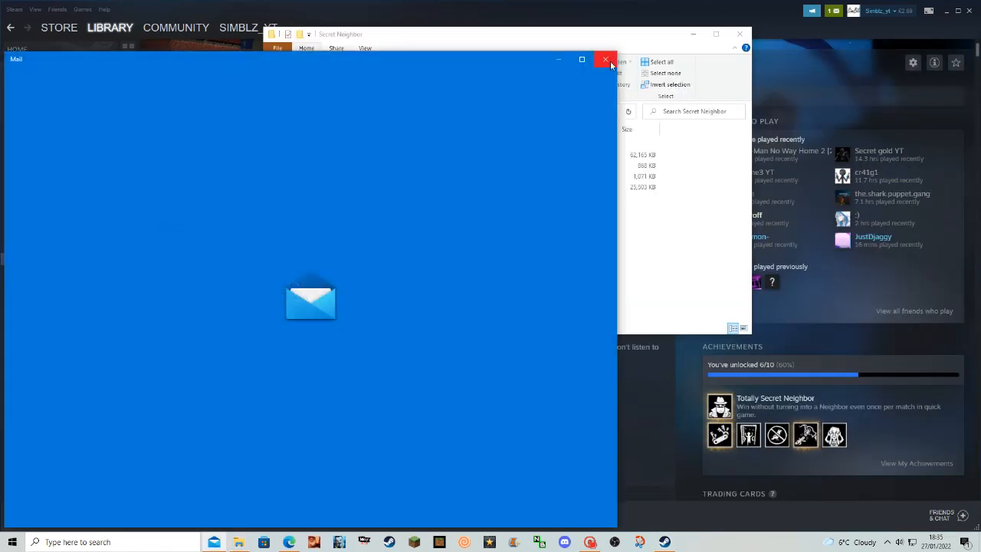
{"action": "left_click", "coordinate": [606, 59]}
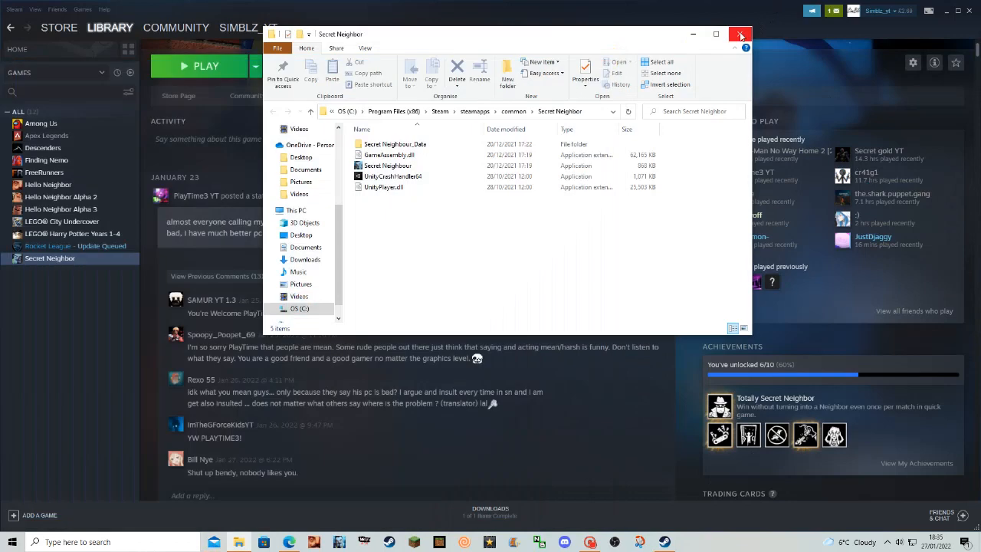
{"action": "mouse_move", "coordinate": [739, 34]}
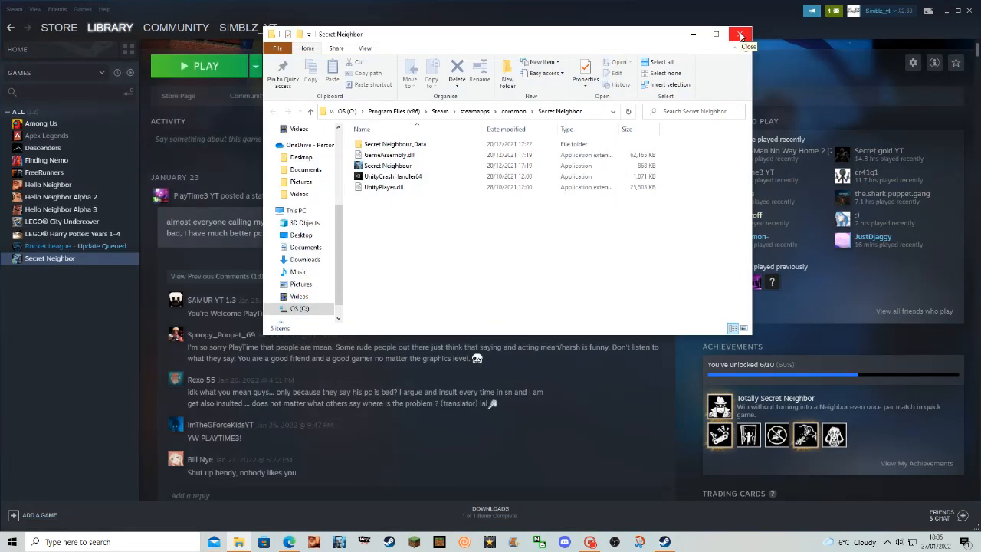
{"action": "left_click", "coordinate": [739, 34]}
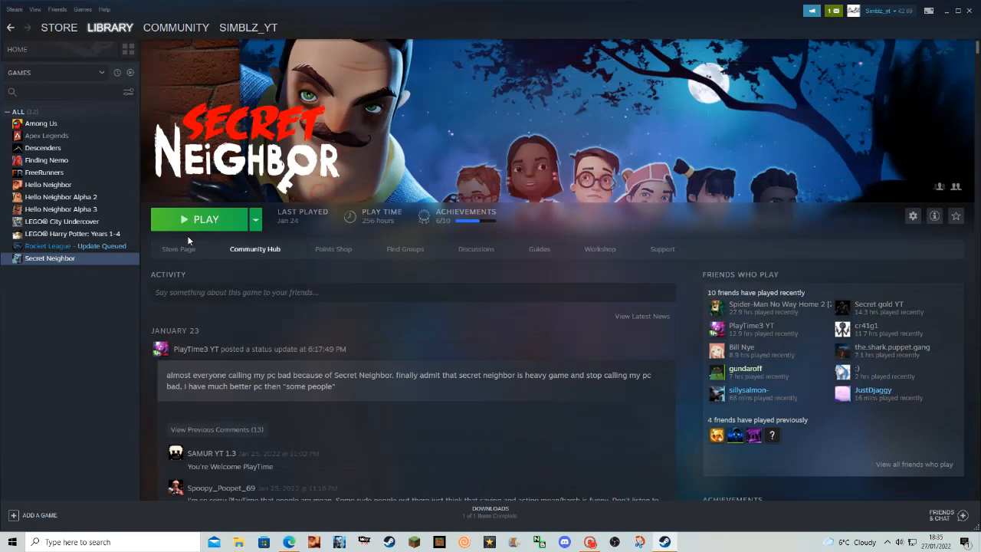
{"action": "mouse_move", "coordinate": [233, 226]}
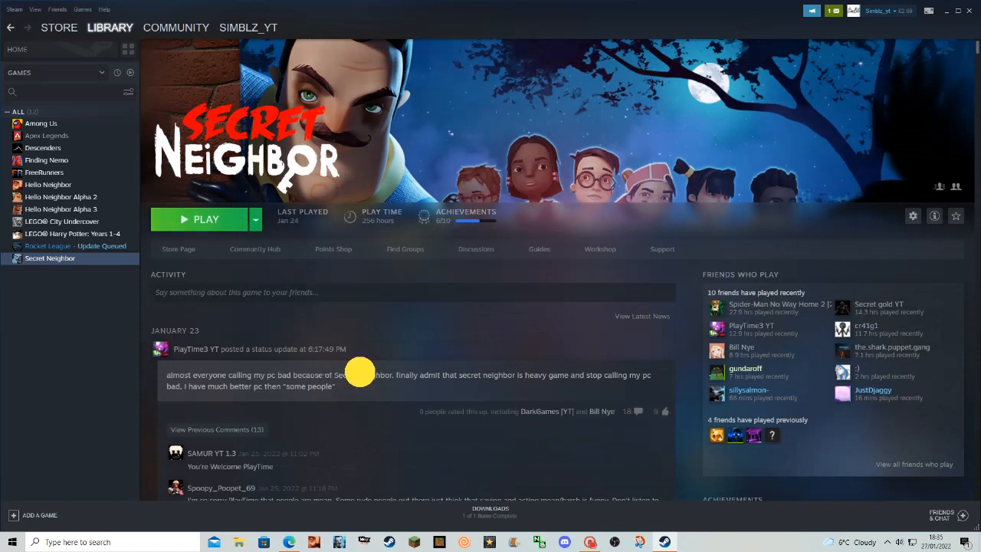
{"action": "mouse_move", "coordinate": [276, 375]}
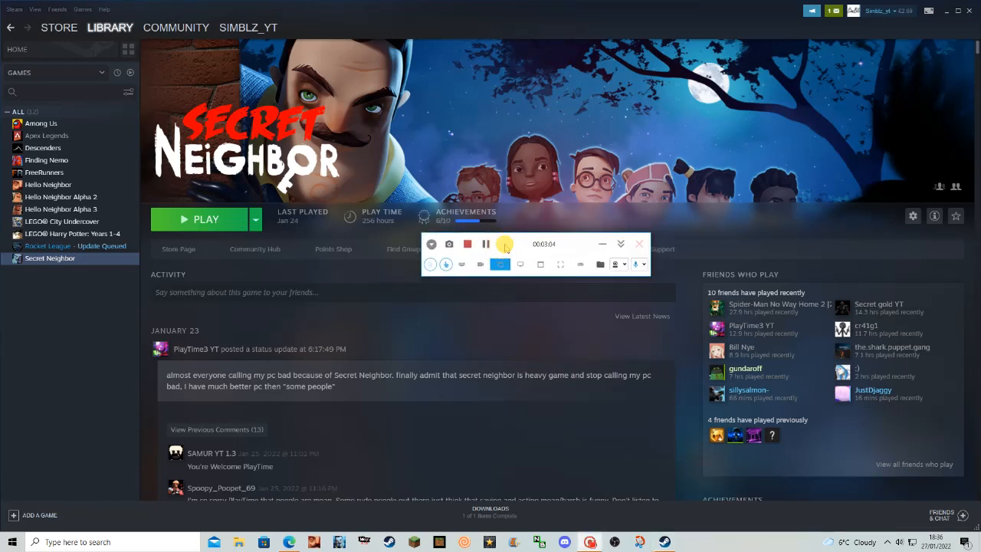
{"action": "mouse_move", "coordinate": [502, 251]}
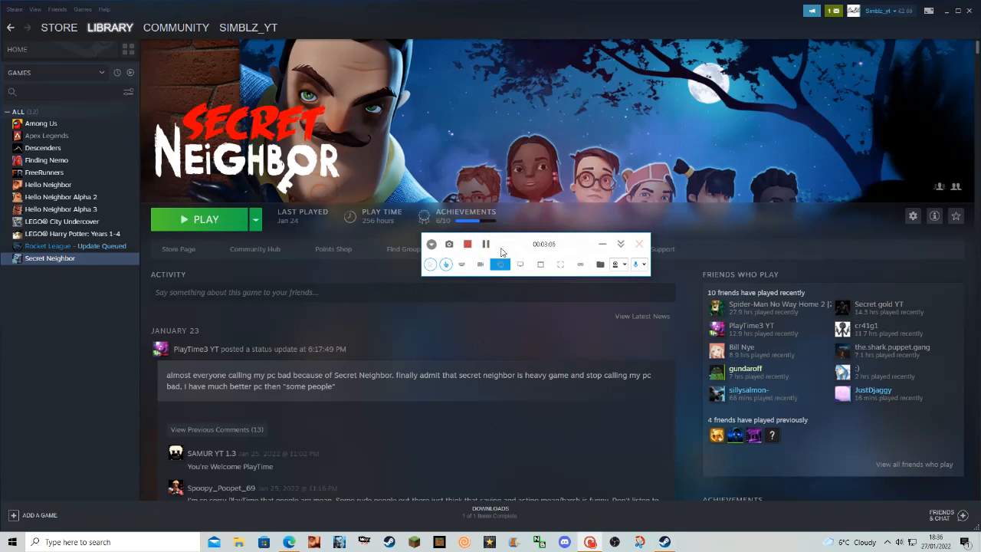